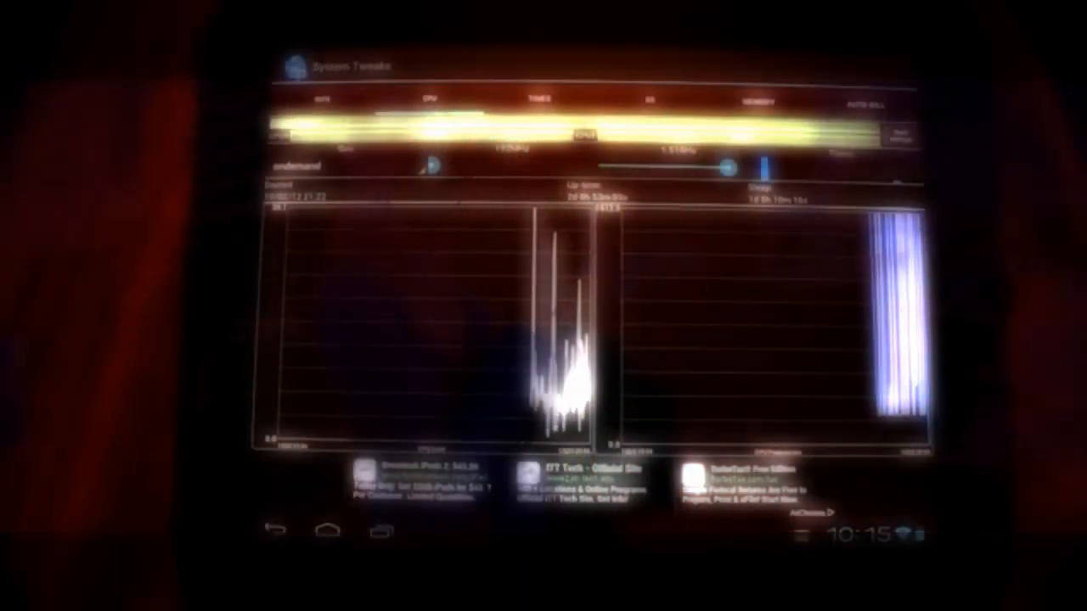
# Step: Open the CPU governor dropdown on the CPU tab, currently set to ondemand
pyautogui.click(297, 166)
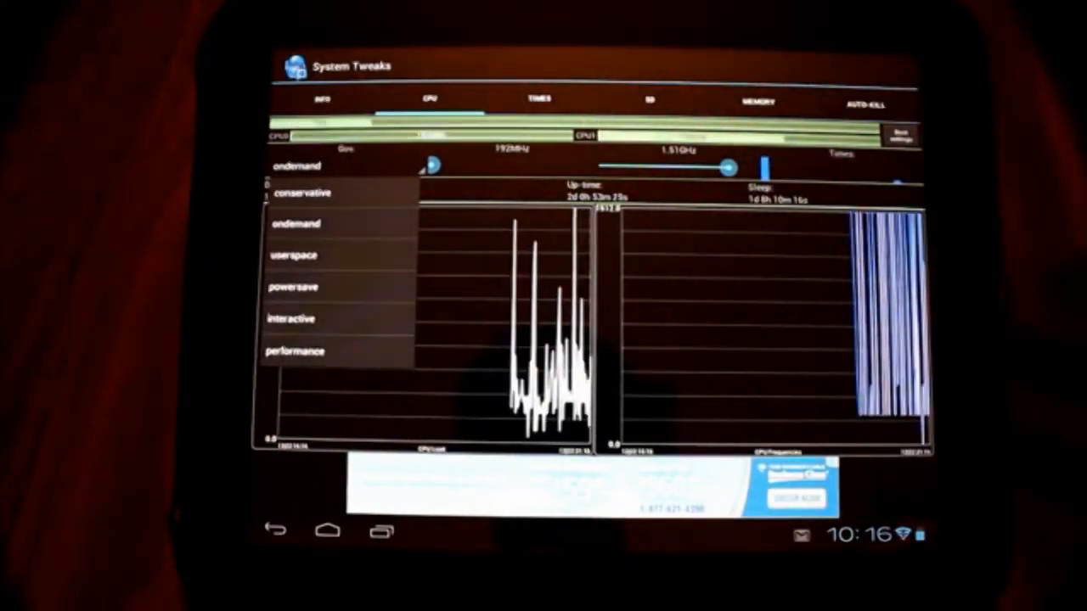